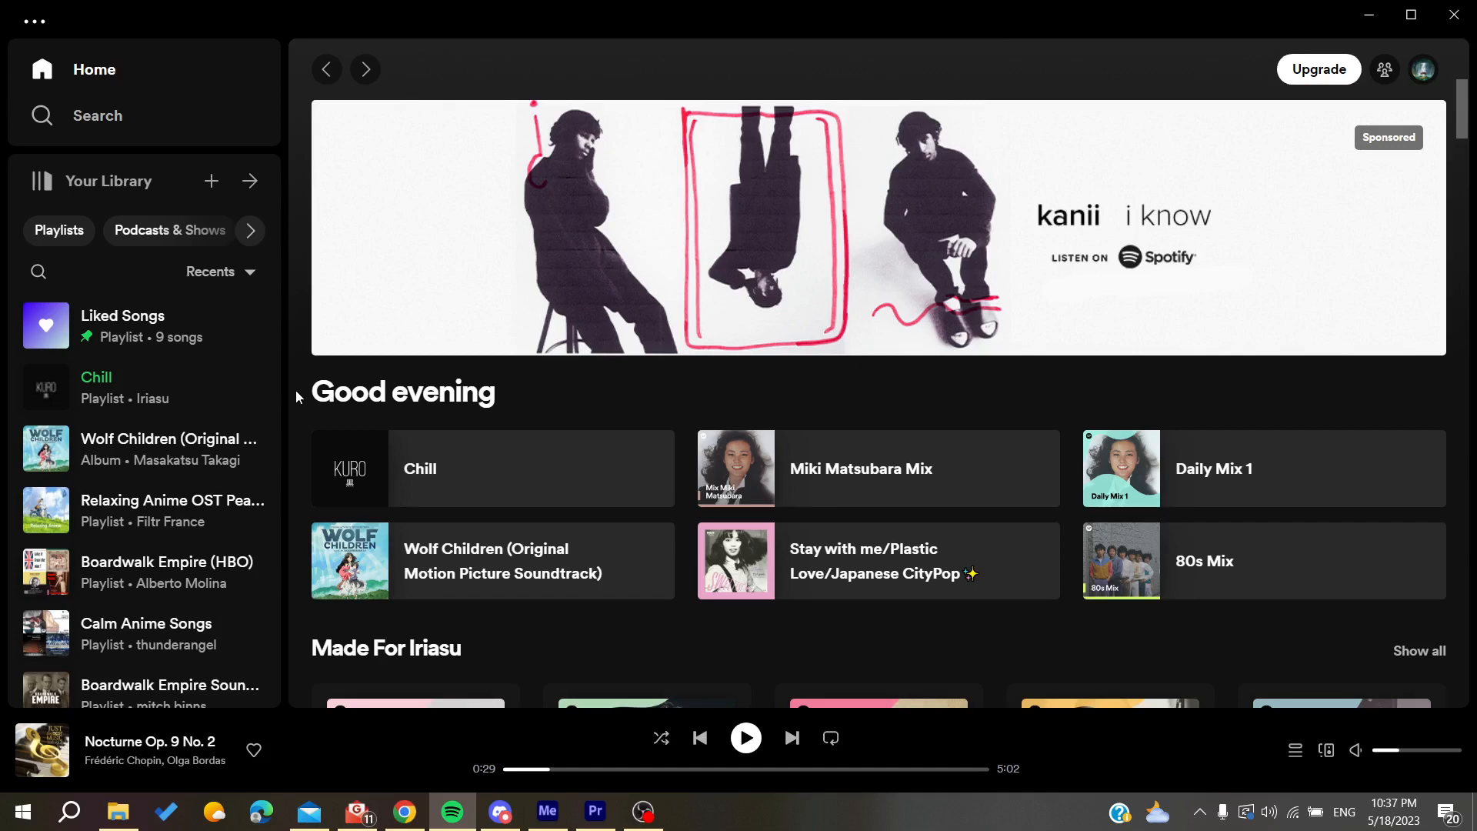
mouse_move(1058, 429)
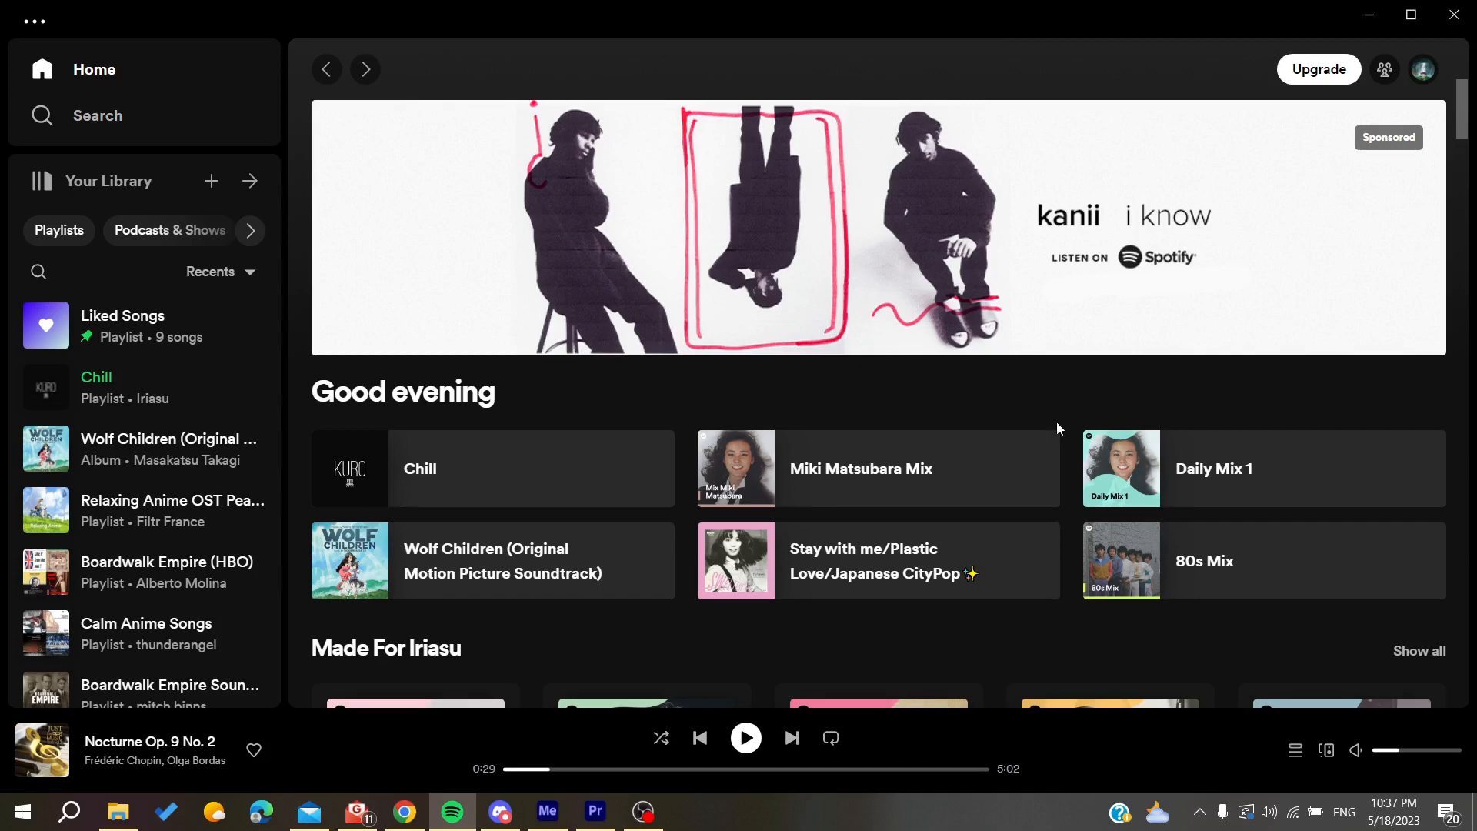
mouse_move(972, 487)
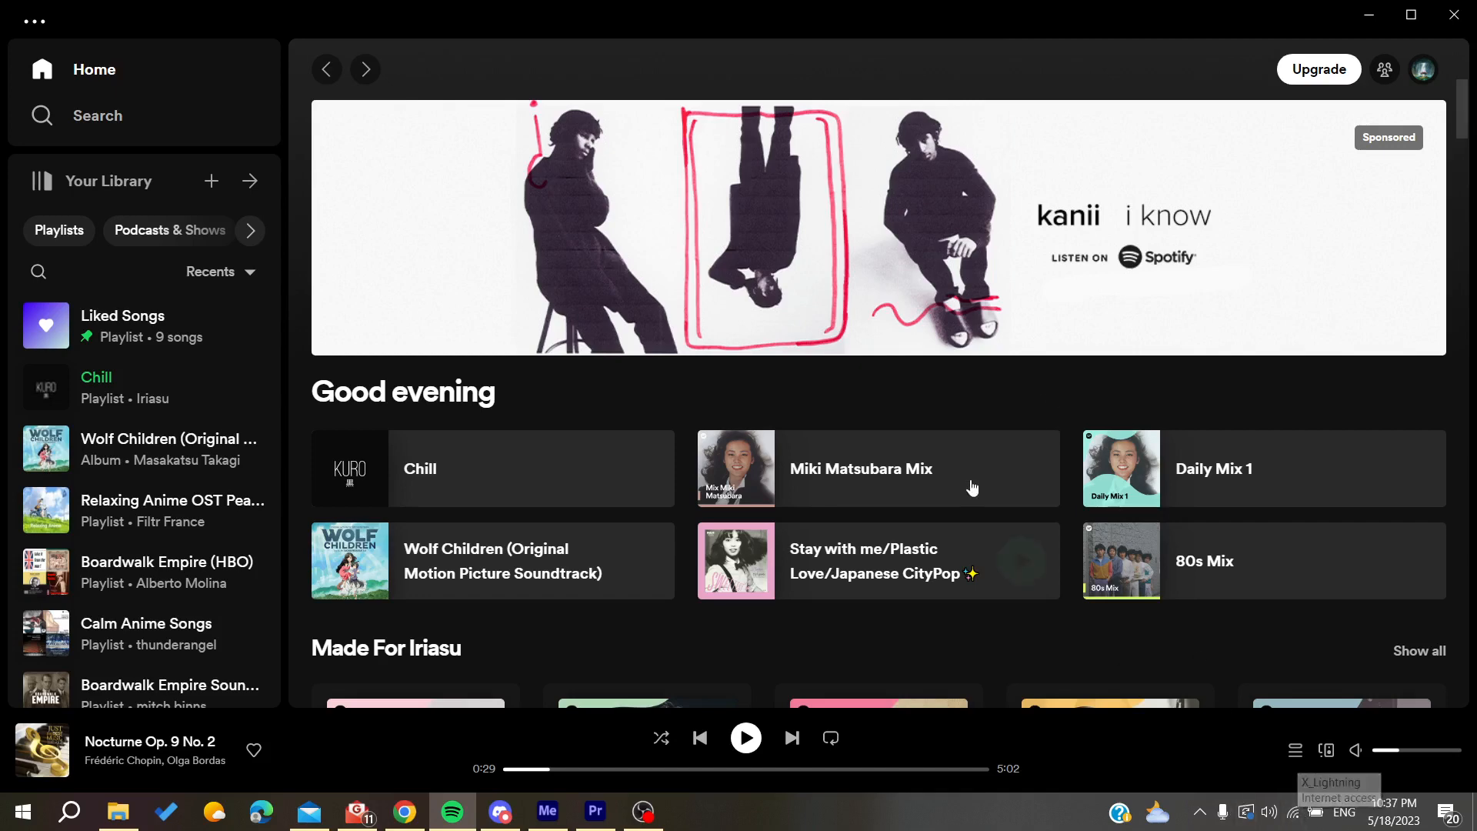
mouse_move(529, 77)
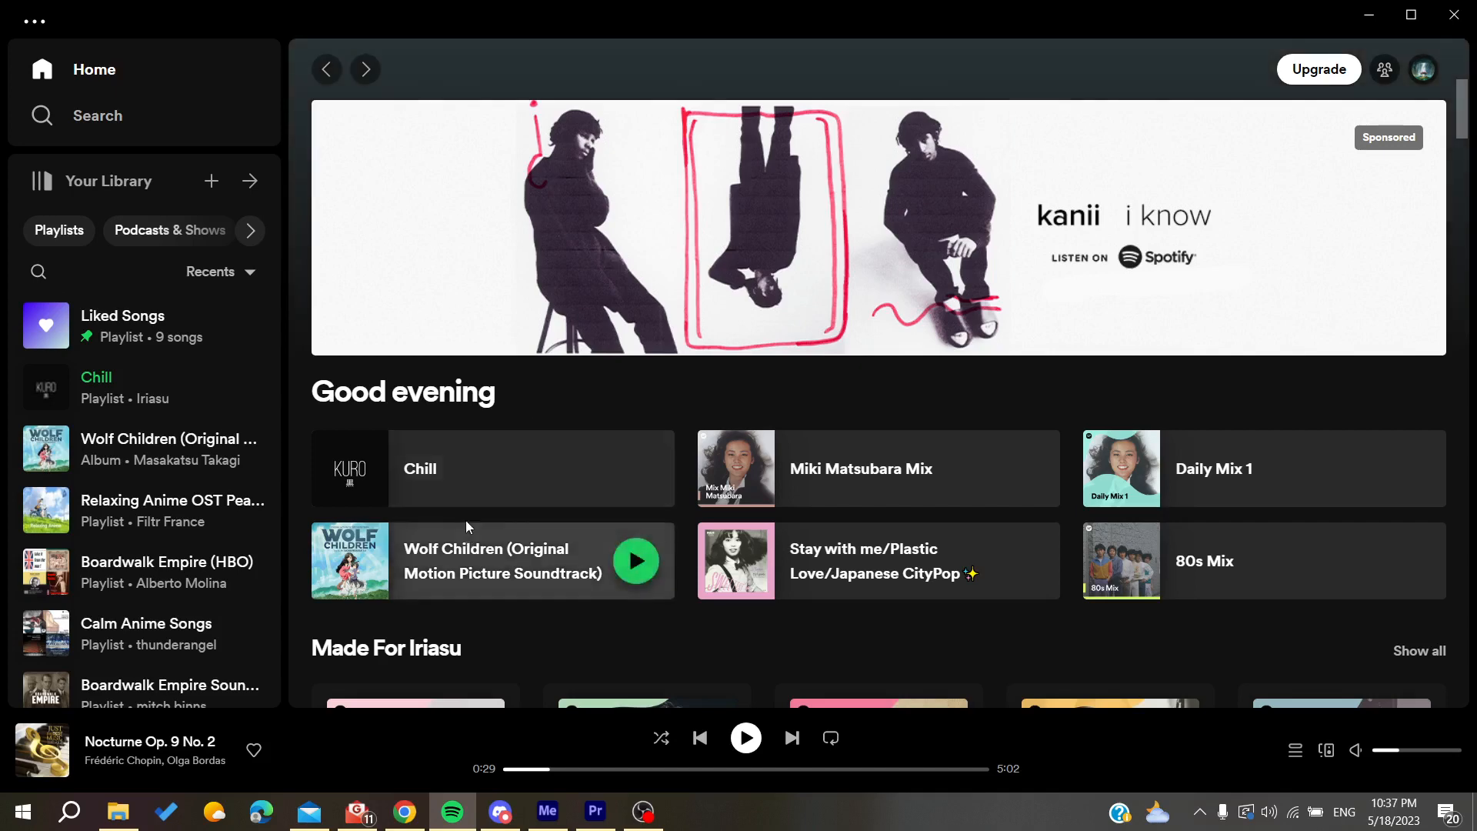
mouse_move(301, 326)
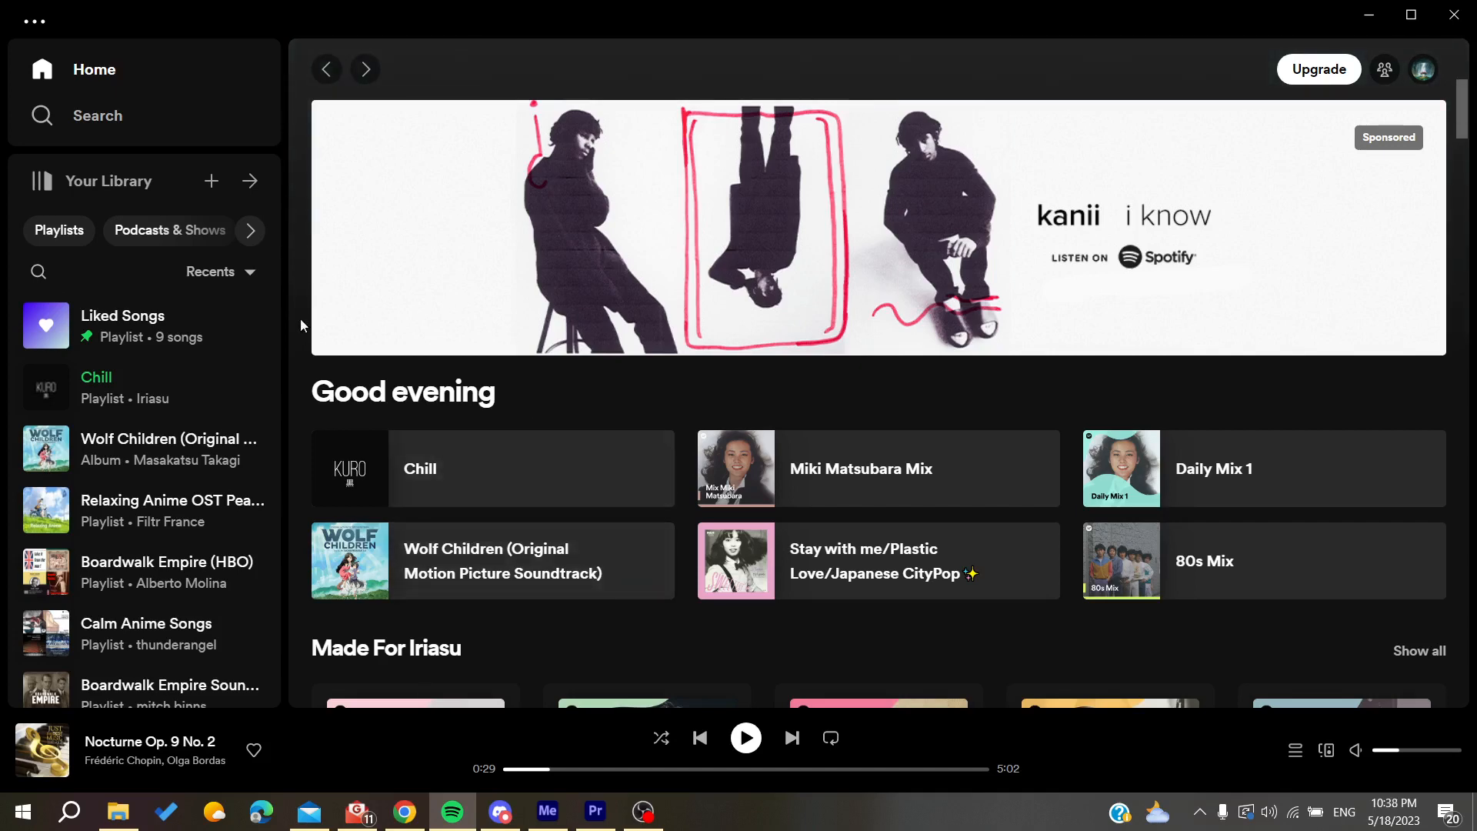
mouse_move(295, 230)
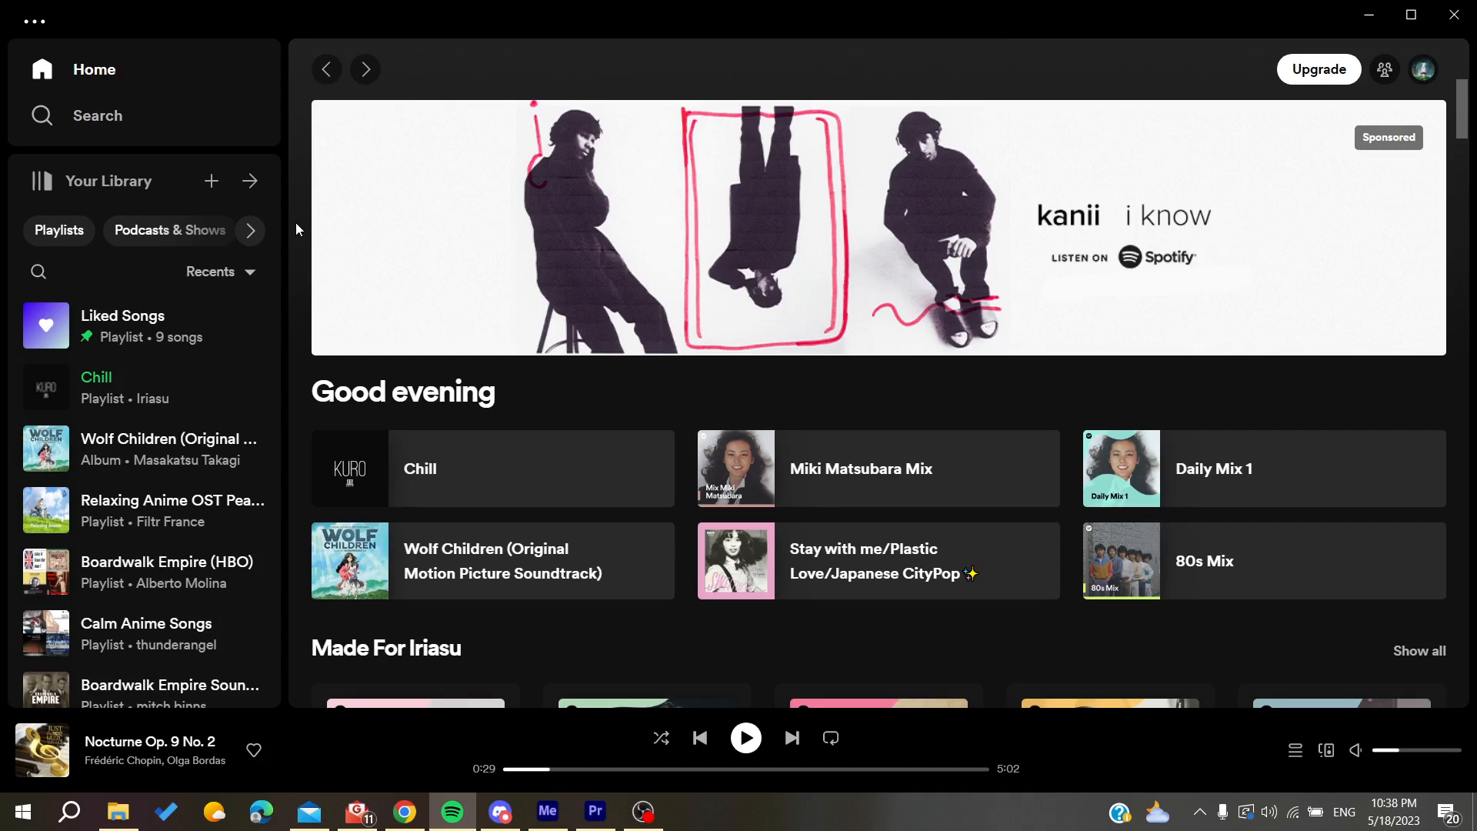
Reach the Settings page via the profile avatar's account menu.
click(1422, 70)
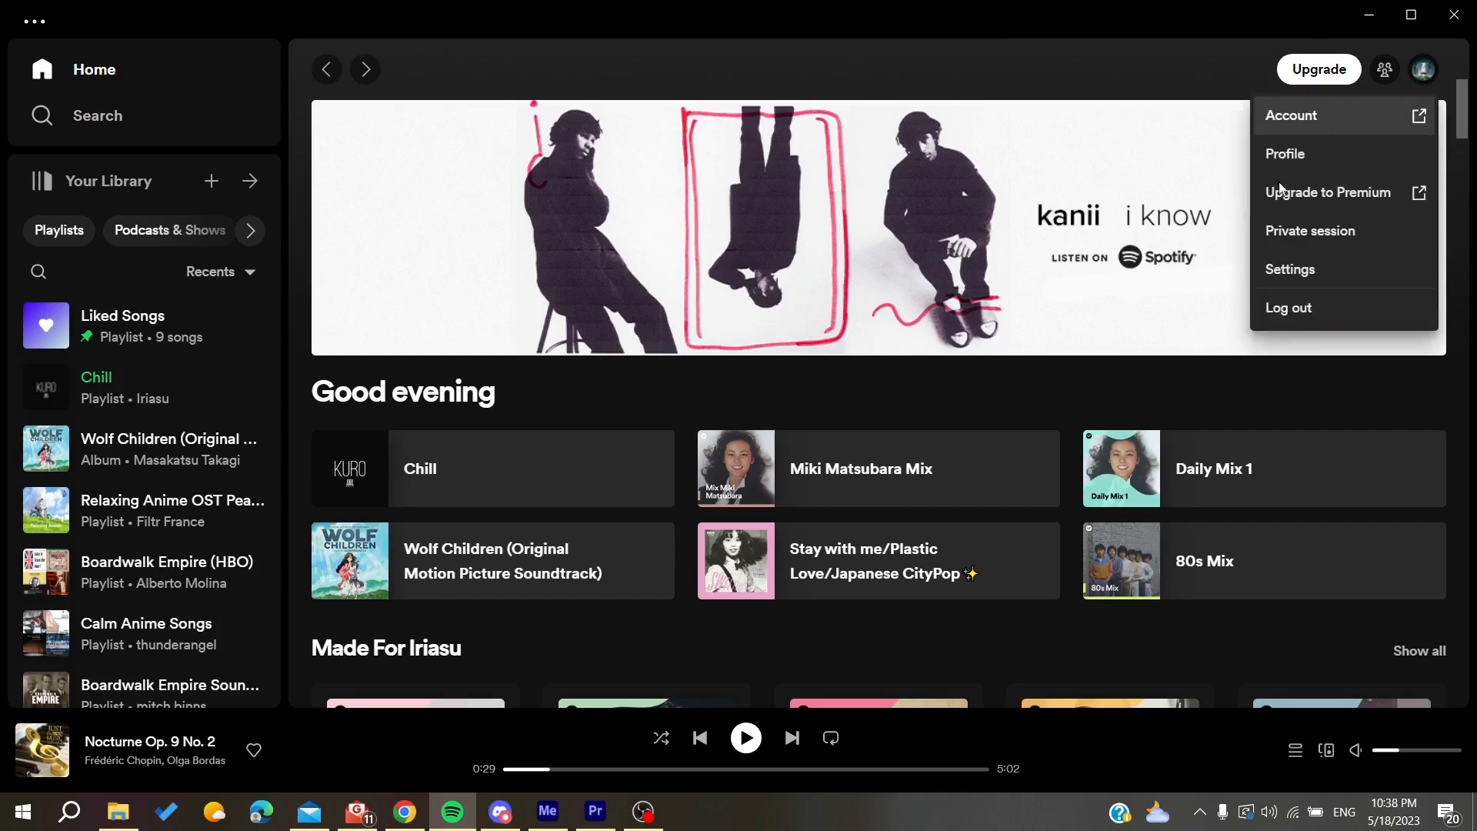
click(1287, 271)
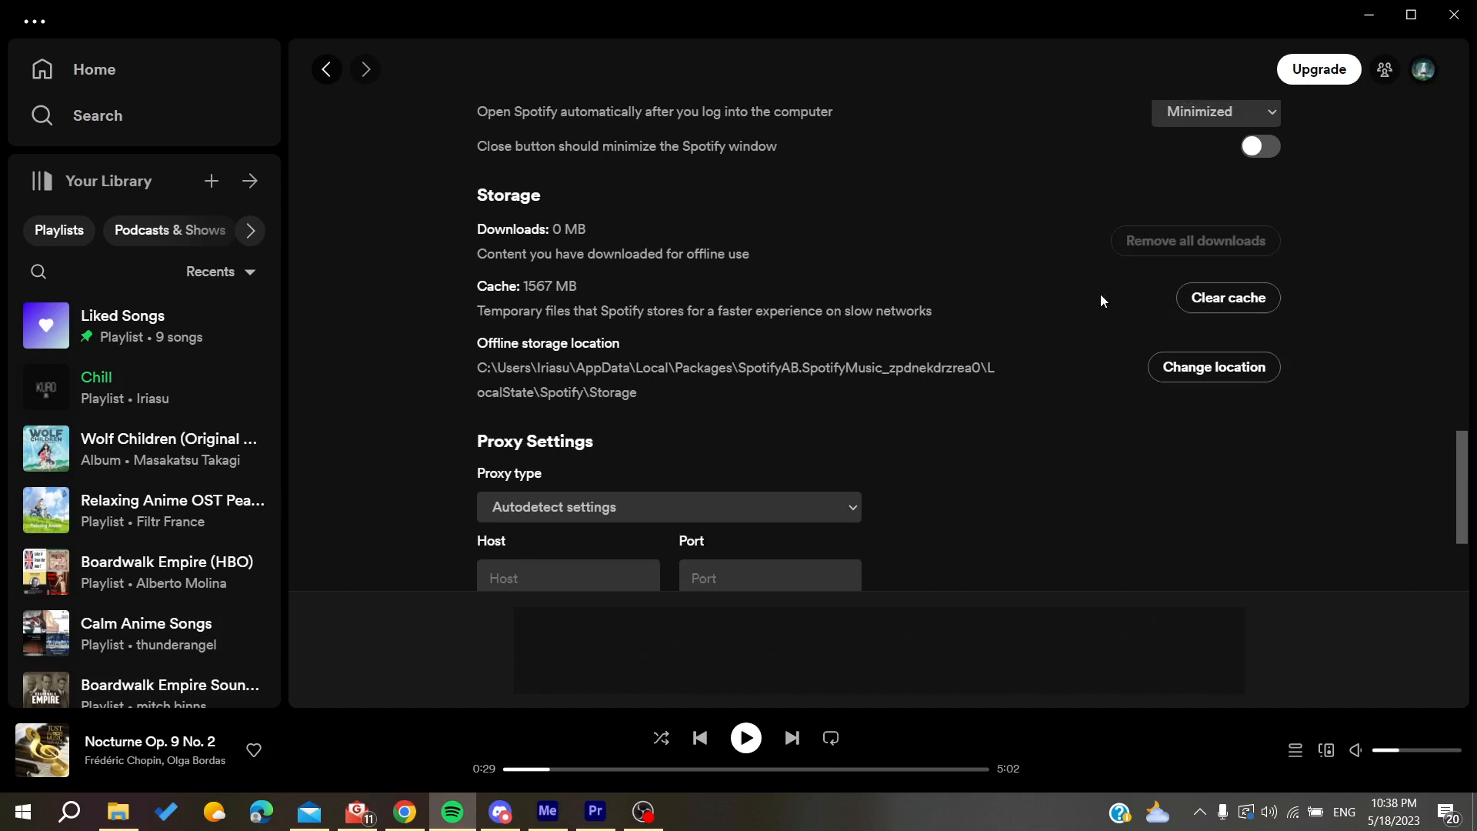
Clear the 1567 MB cache so Spotify reloads to the home page.
click(94, 69)
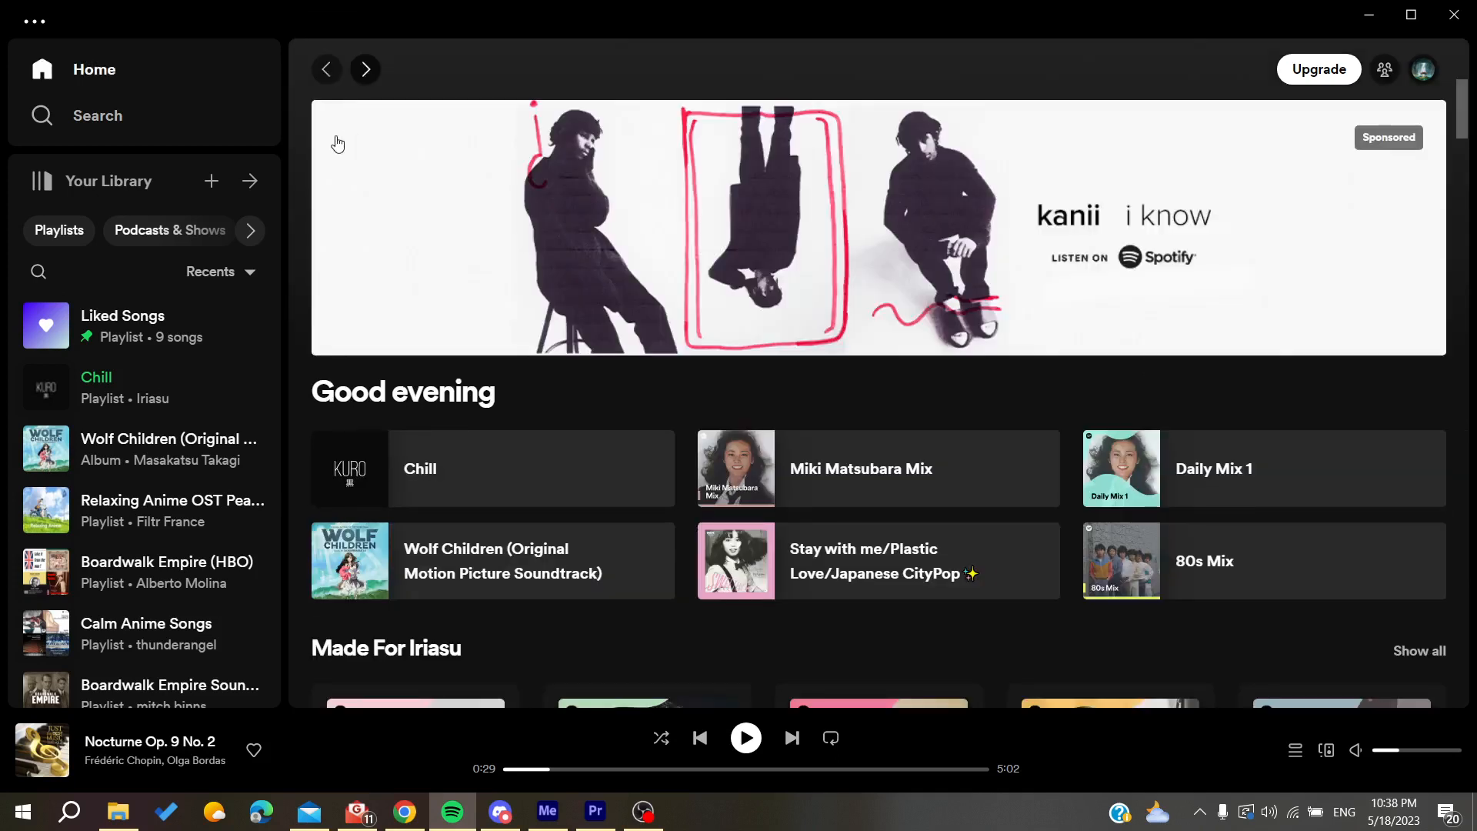
mouse_move(337, 54)
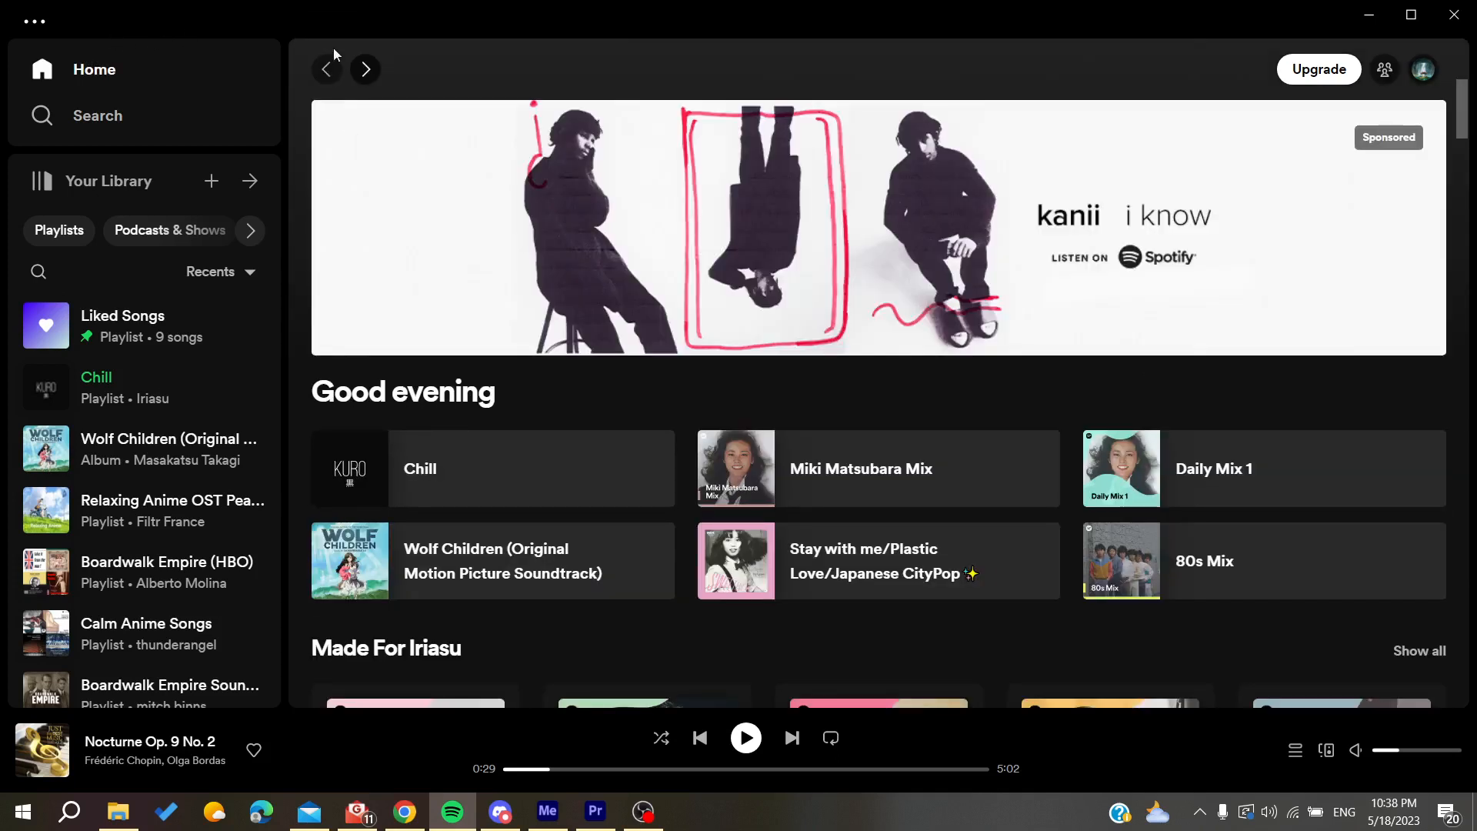
mouse_move(295, 127)
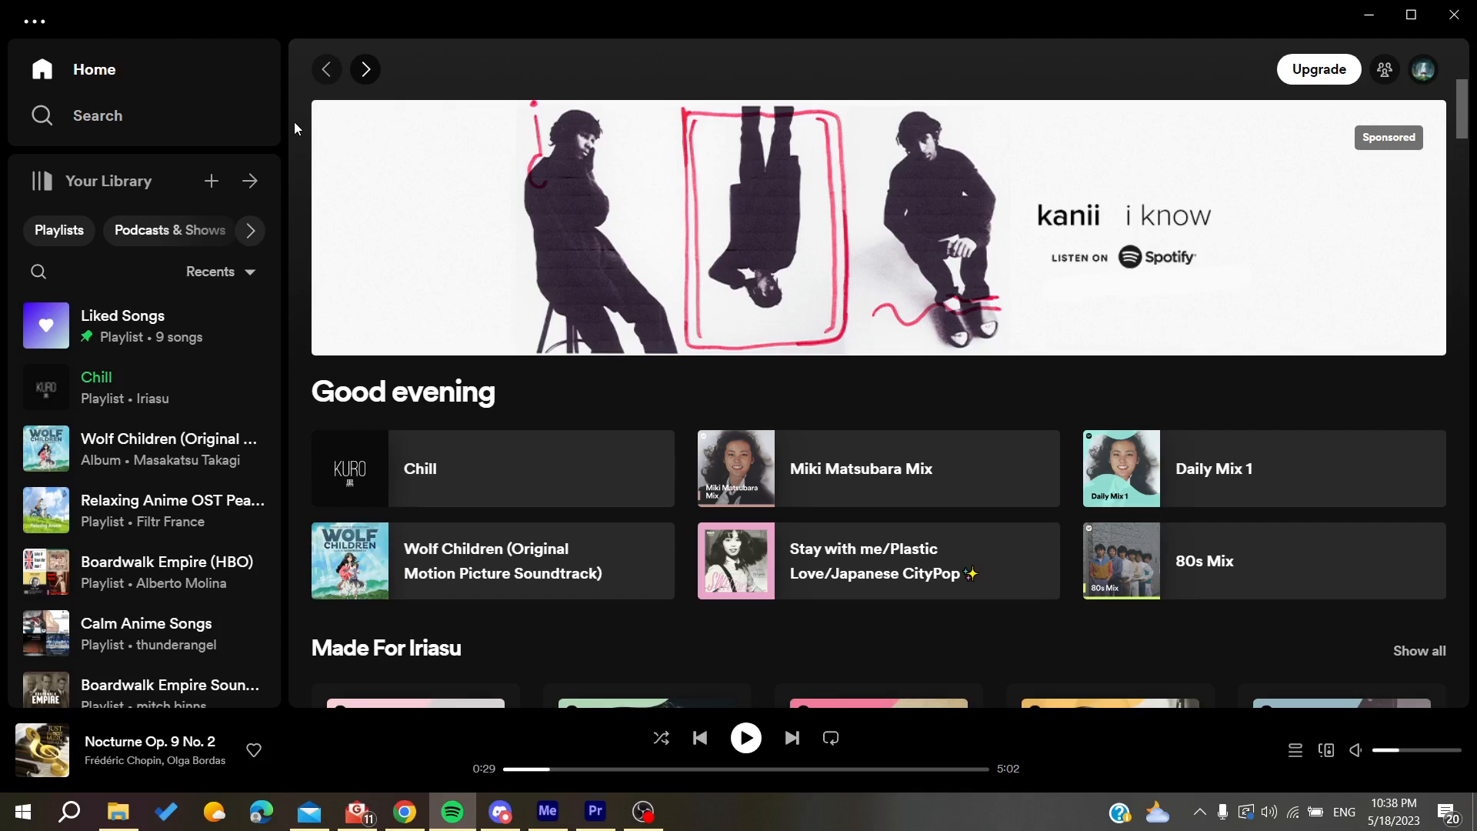